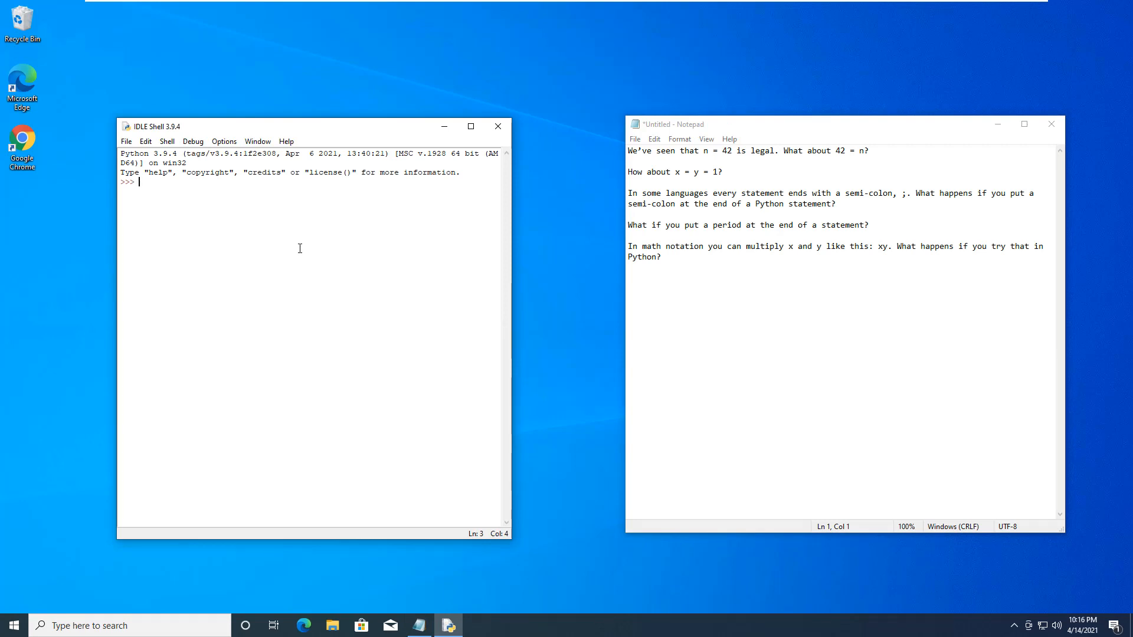
Assign n = 42, then attempt 42 = n to get the cannot-assign-to-literal SyntaxError
text(n = 42)
text(42 = n)
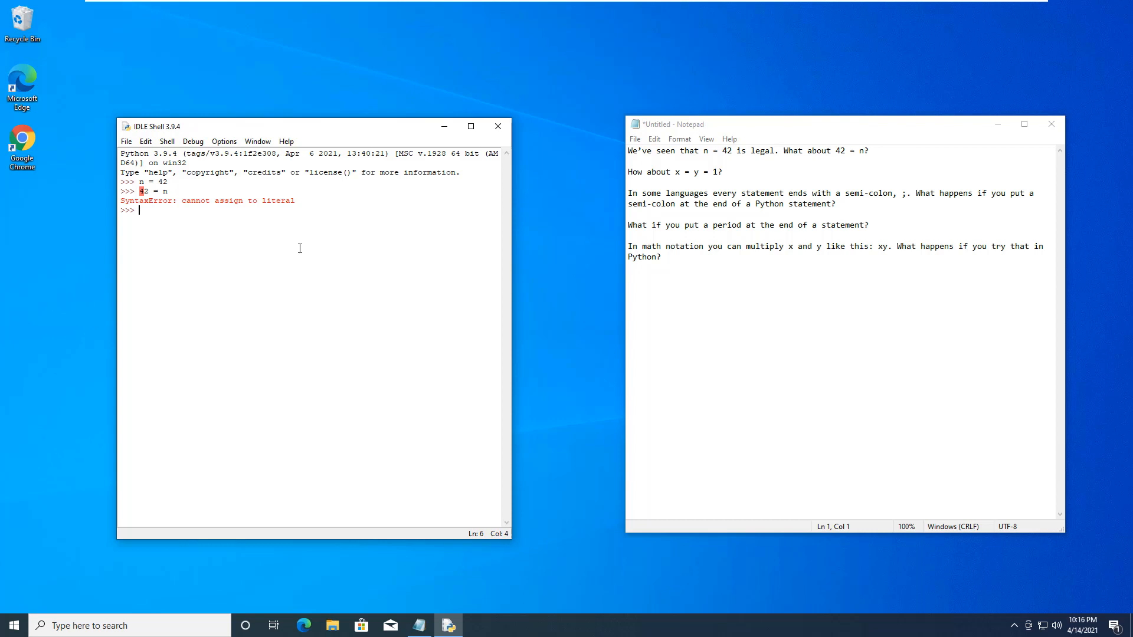
Chain-assign x = y = 1, then run print x without parentheses to see the missing-parentheses error
text(x =)
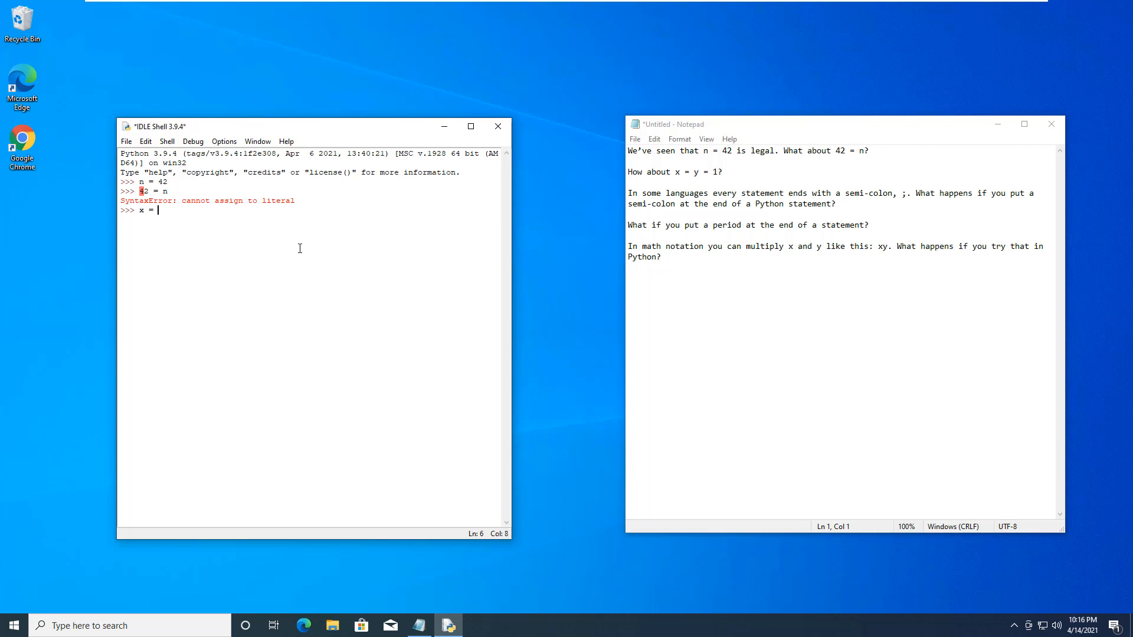
text(y = 1)
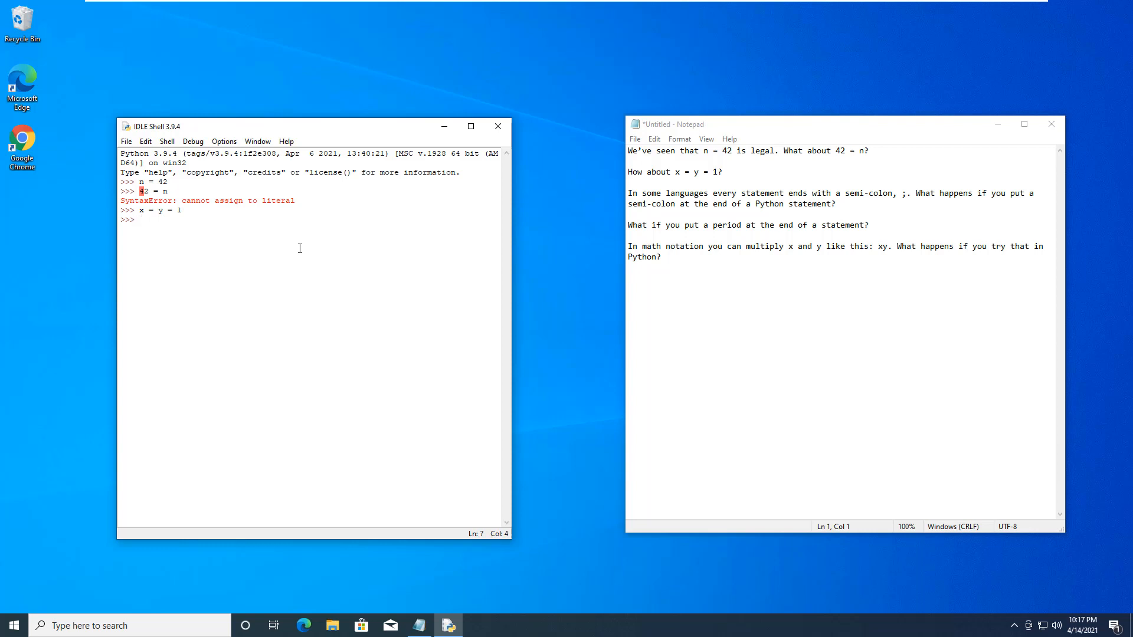
text(print)
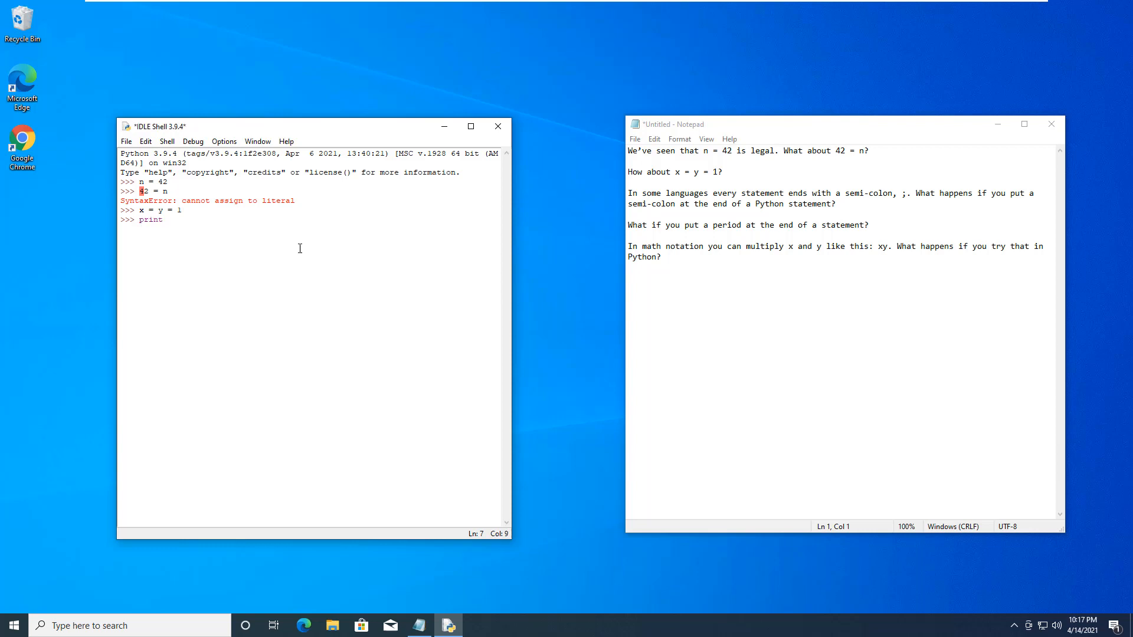
text(x)
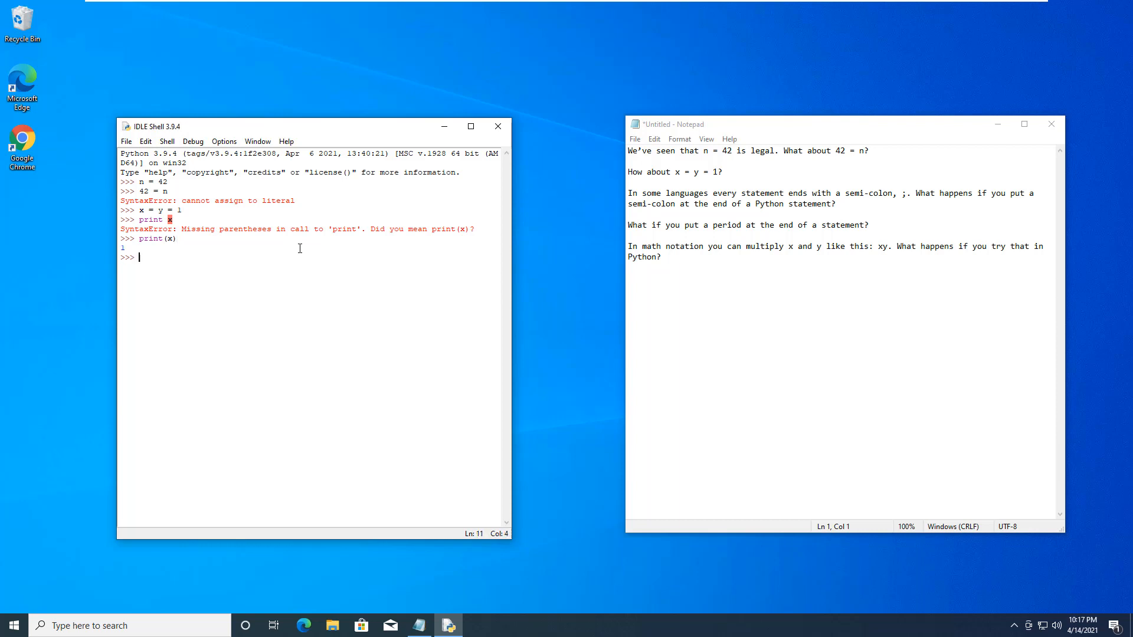
Run print(x) and print(y), each outputting 1
text(print()
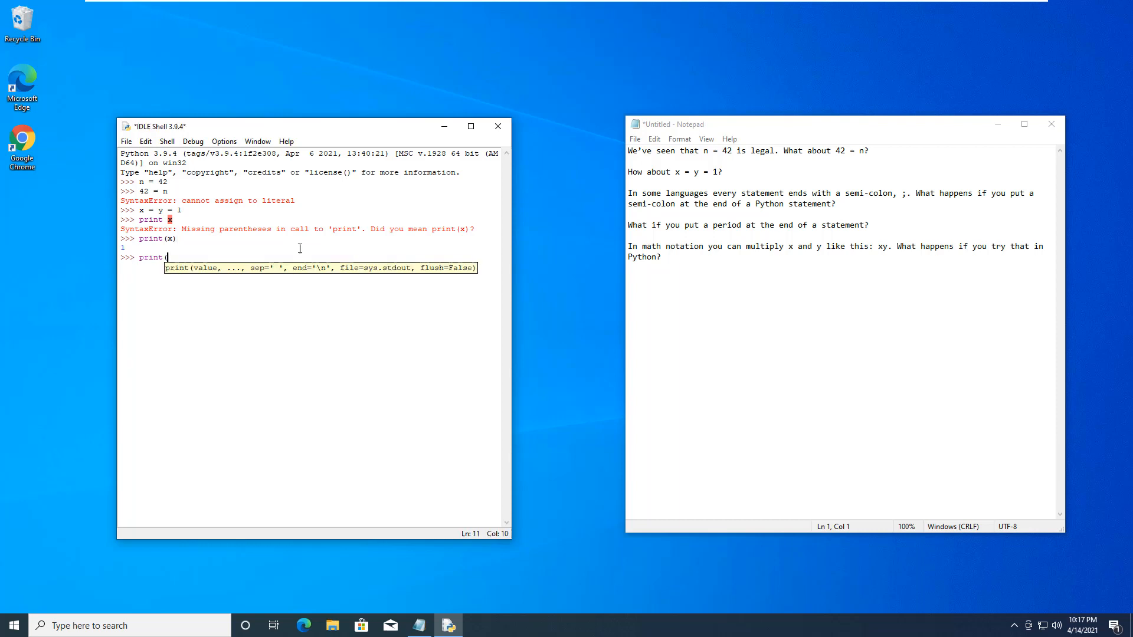
text(y))
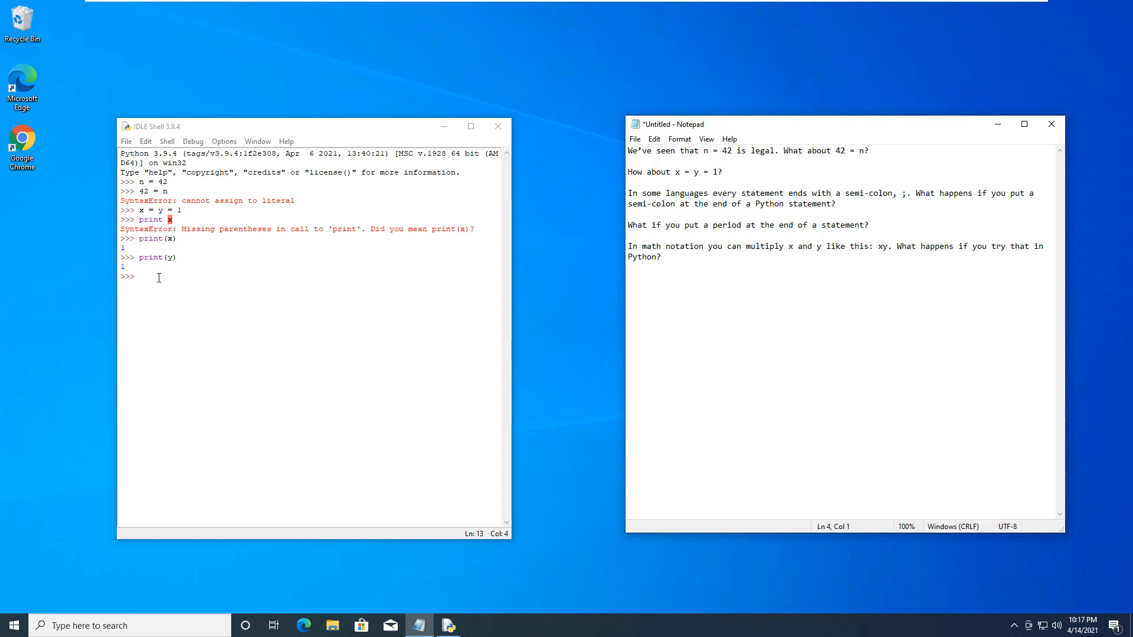
Run print(x); with a trailing semicolon, which still outputs 1
text(print()
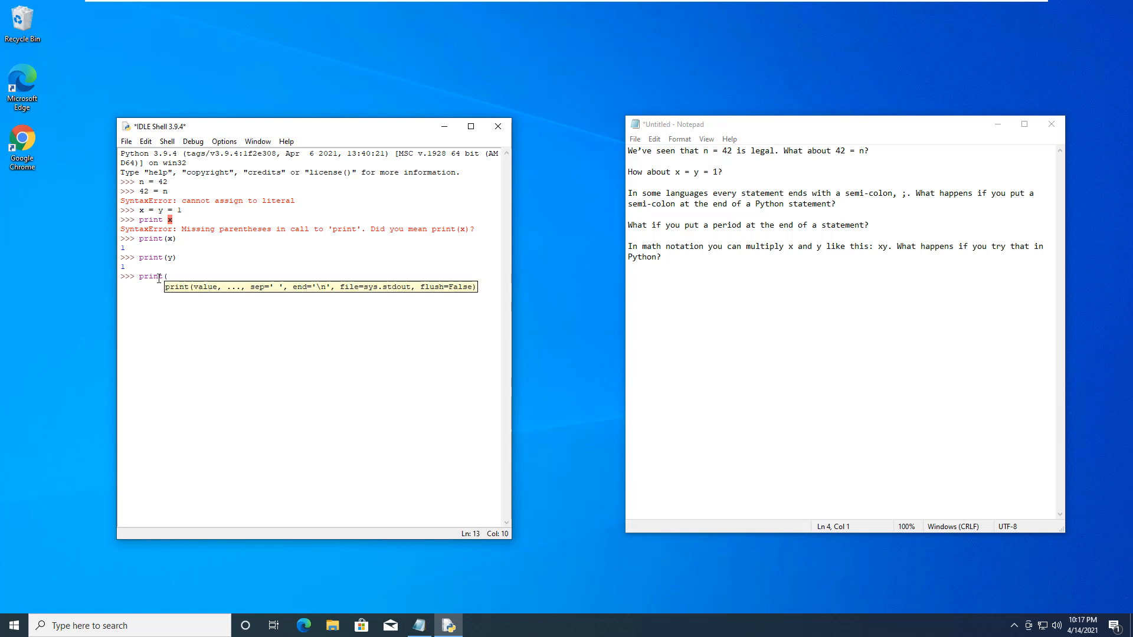
text(x))
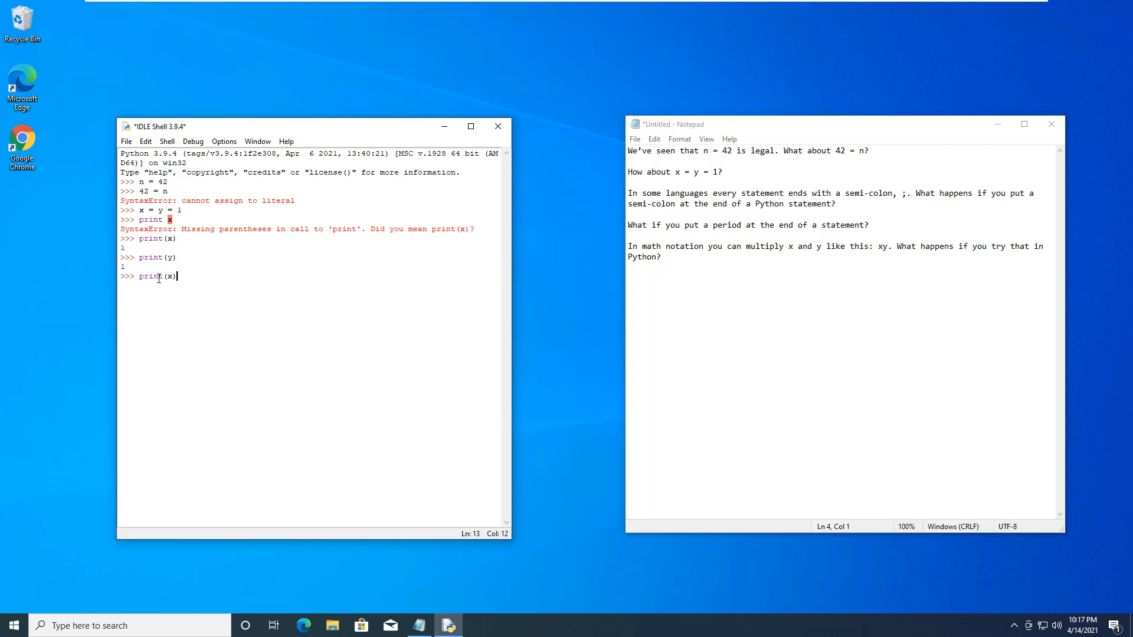
key(enter)
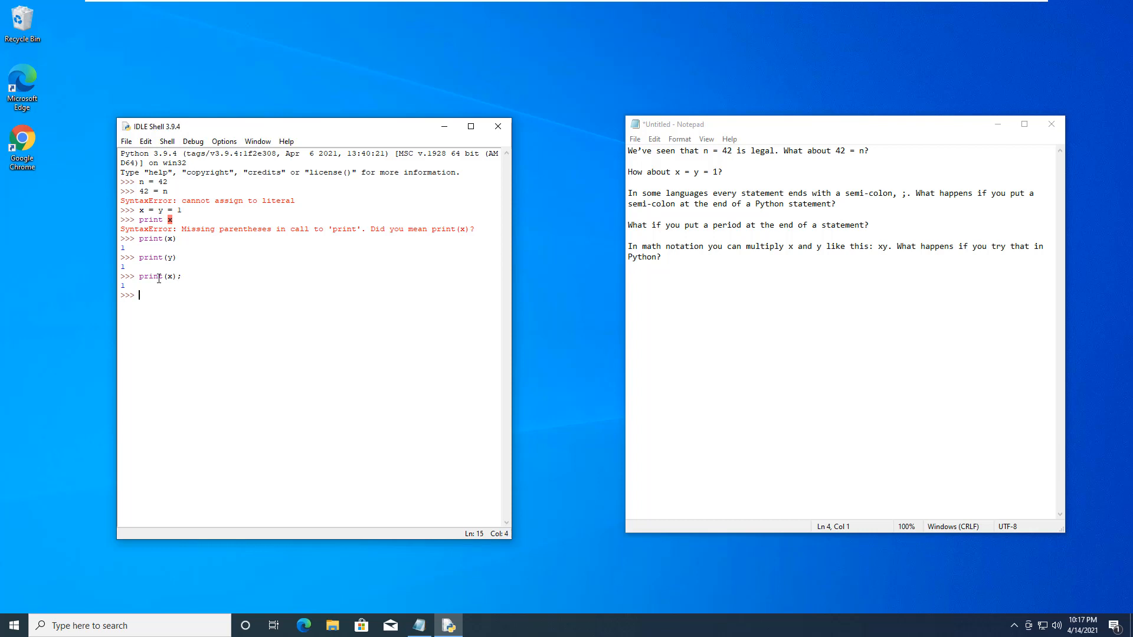
Run print(x). with a trailing period to get an invalid-syntax SyntaxError
text(print)
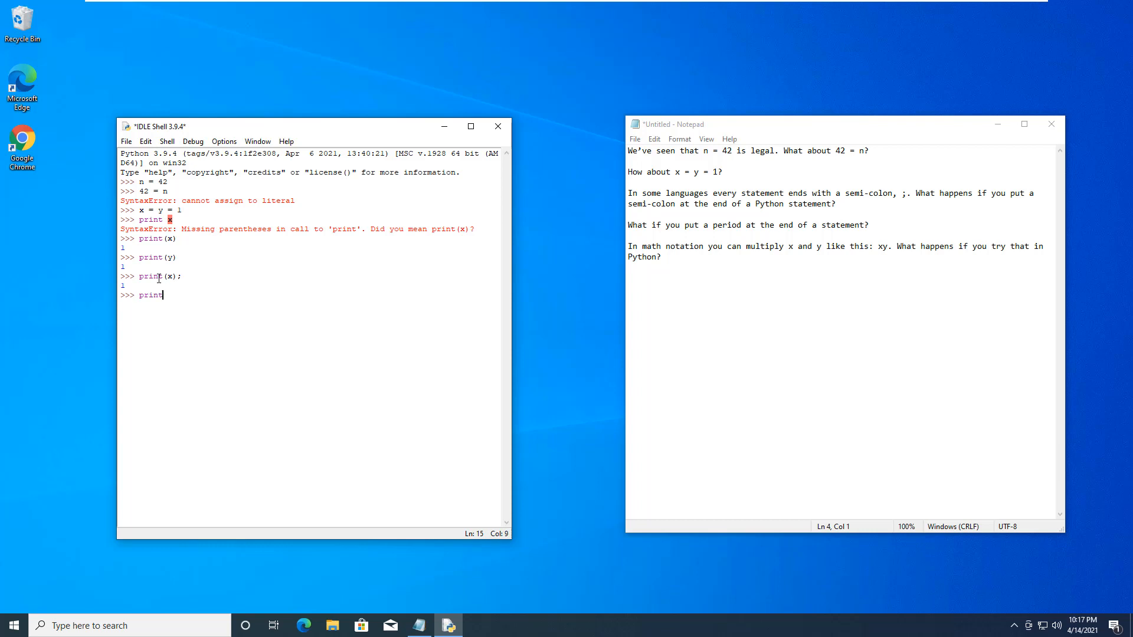
text((x).)
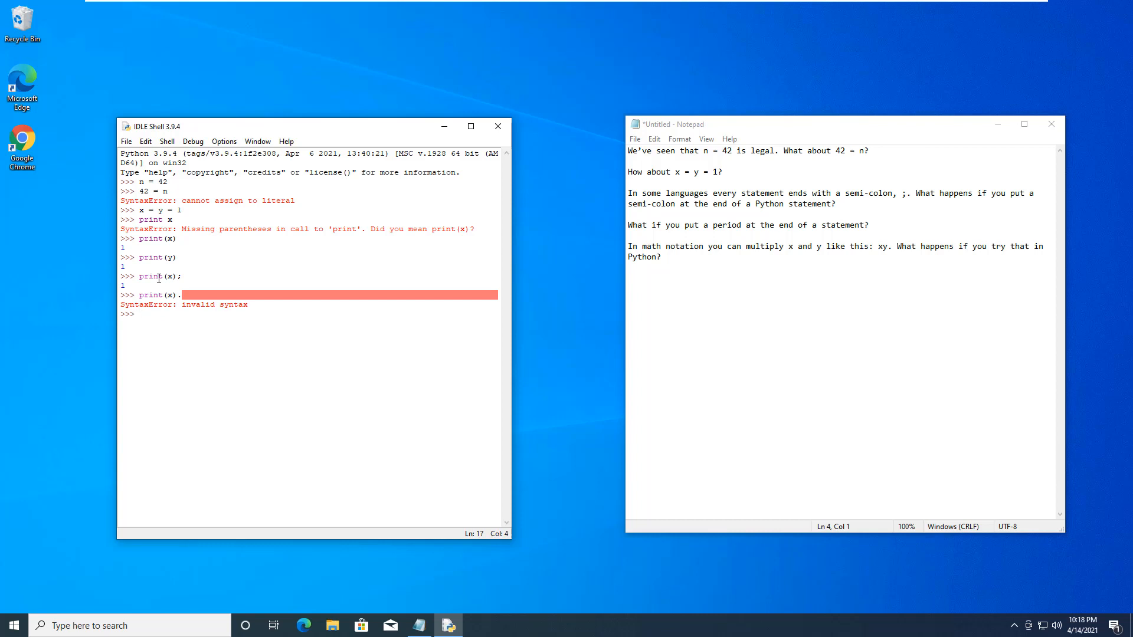
Set a = 2 and b = 3, then run print(a*b) to output 6
text(a = 2)
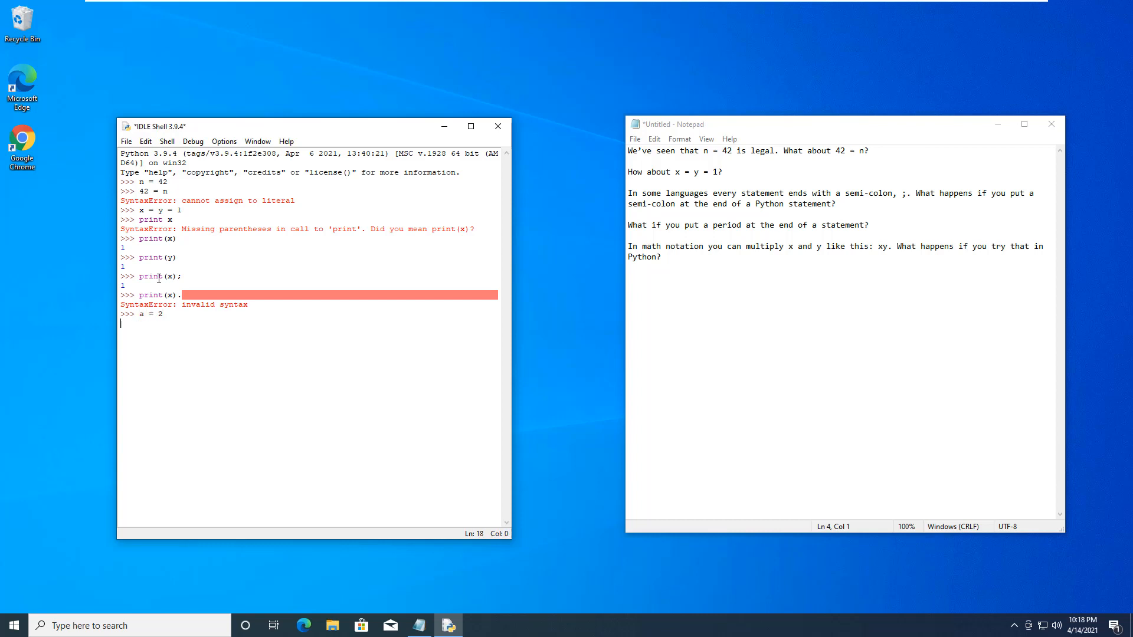
text(b = 3)
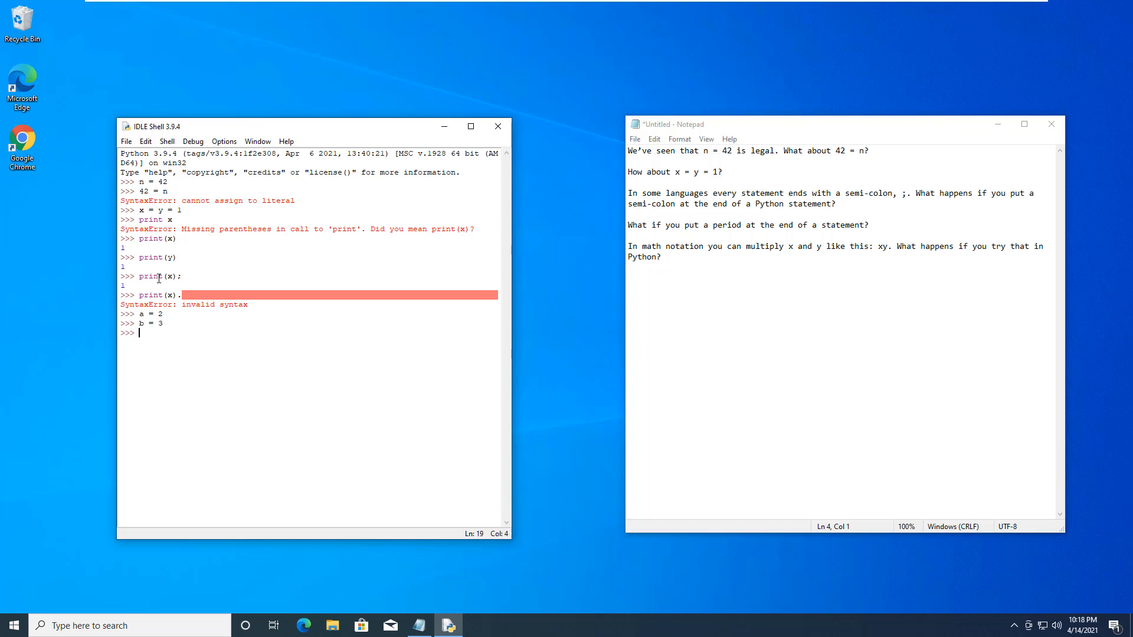
text(print)
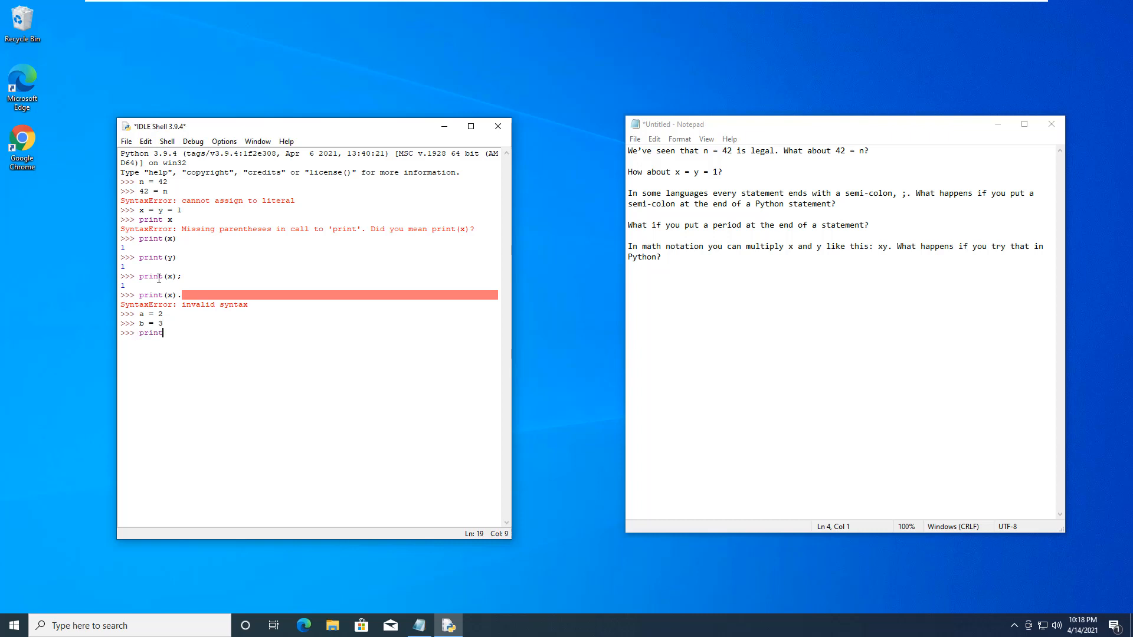
text(()
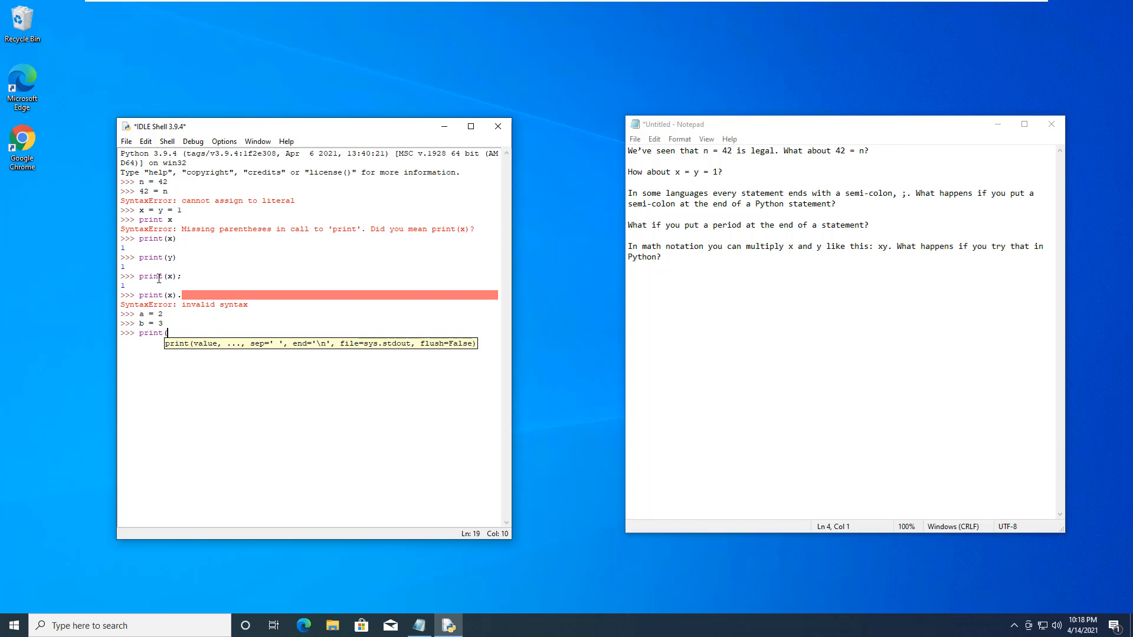
text(a")
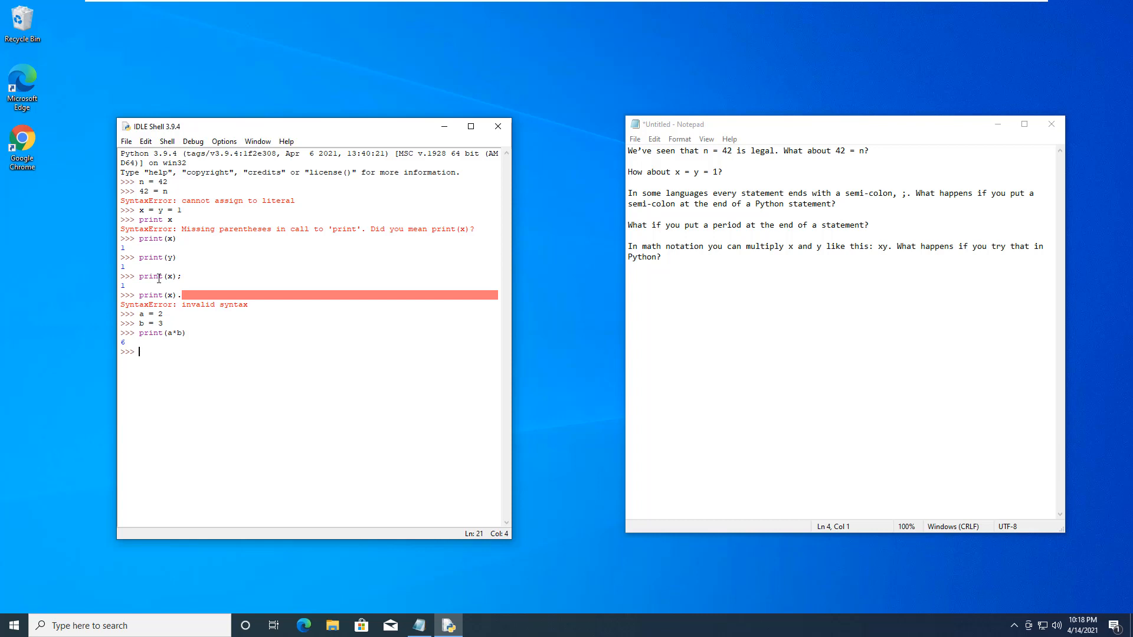
Run print(ab) and ab without a multiplication sign to get NameError: 'ab' not defined
text(print(ab)
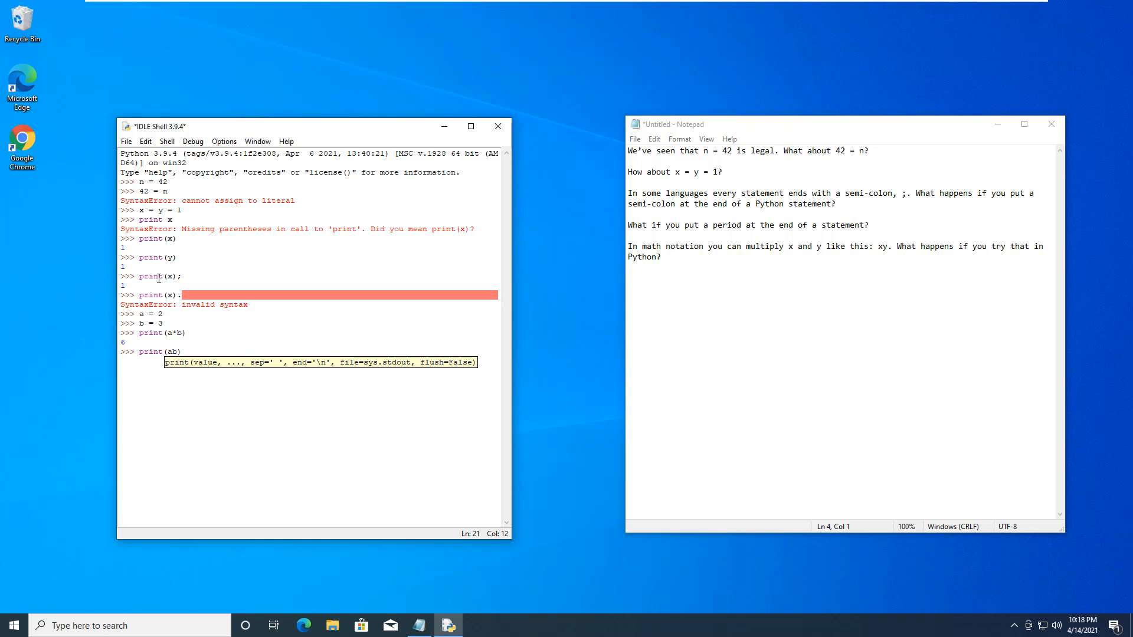
key(enter)
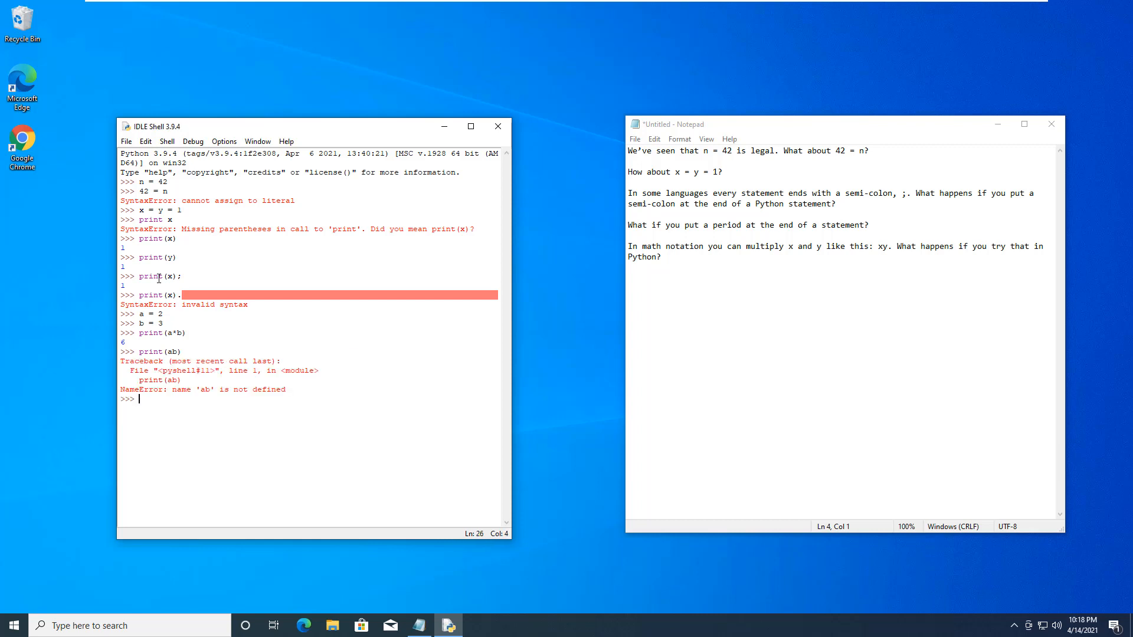
text(ab)
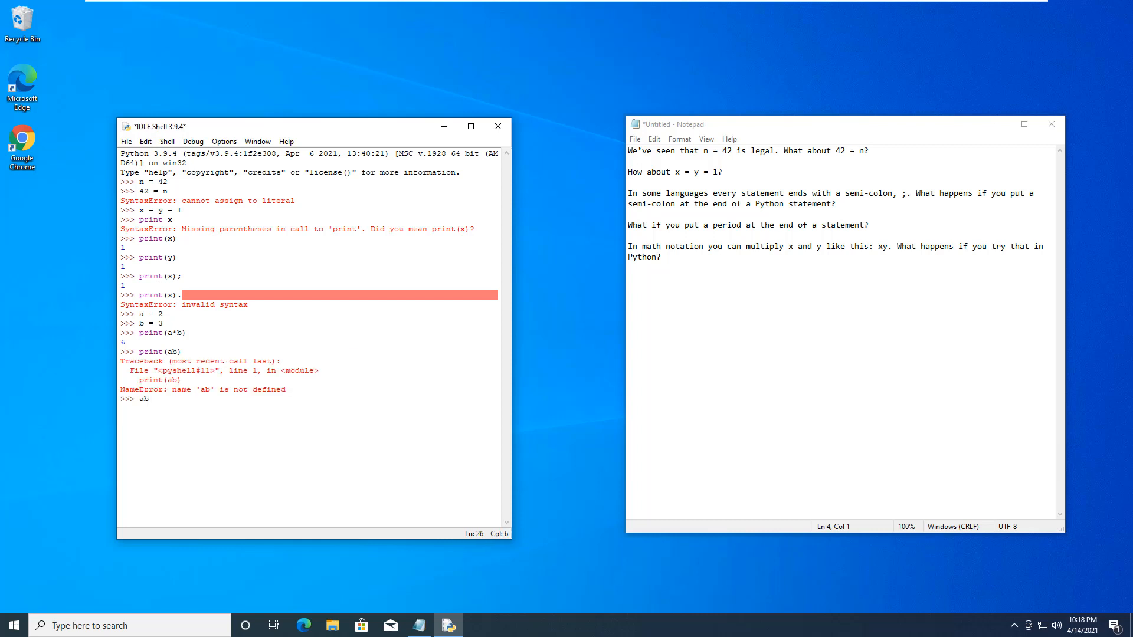